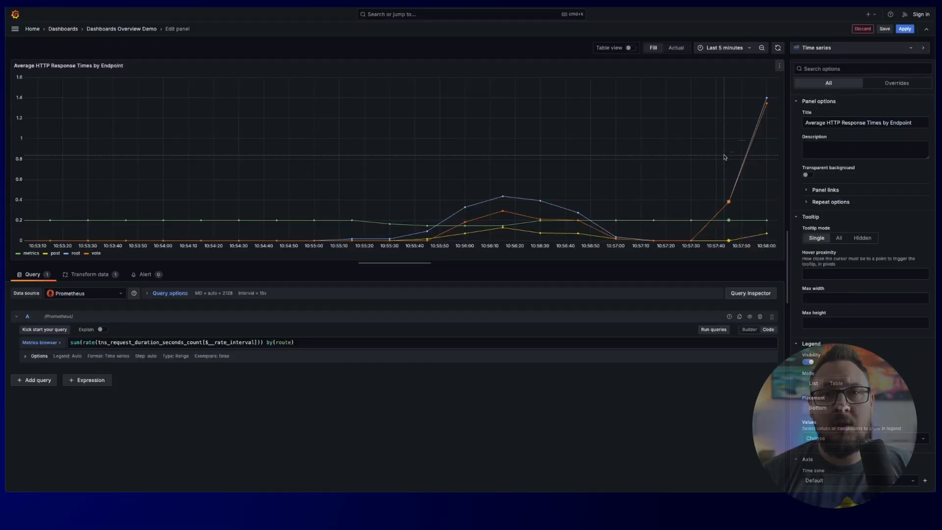
mouse_move(570, 226)
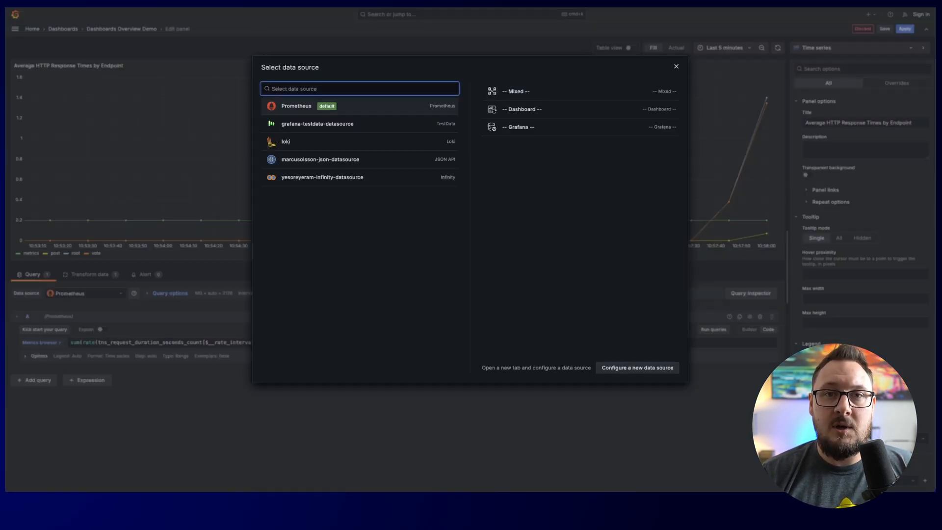
- Browse the new data source catalogue, then return to the Dashboards Overview Demo dashboard
left_click(637, 367)
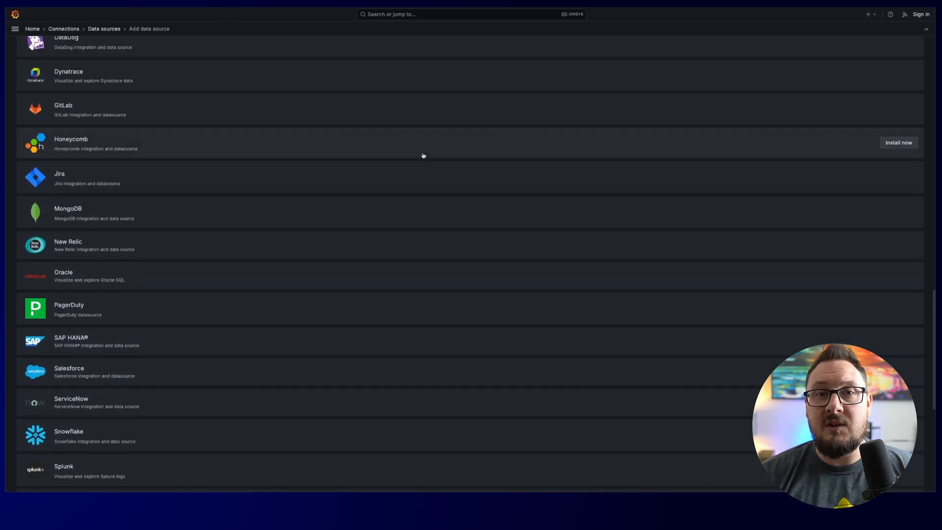
scroll("down", 3)
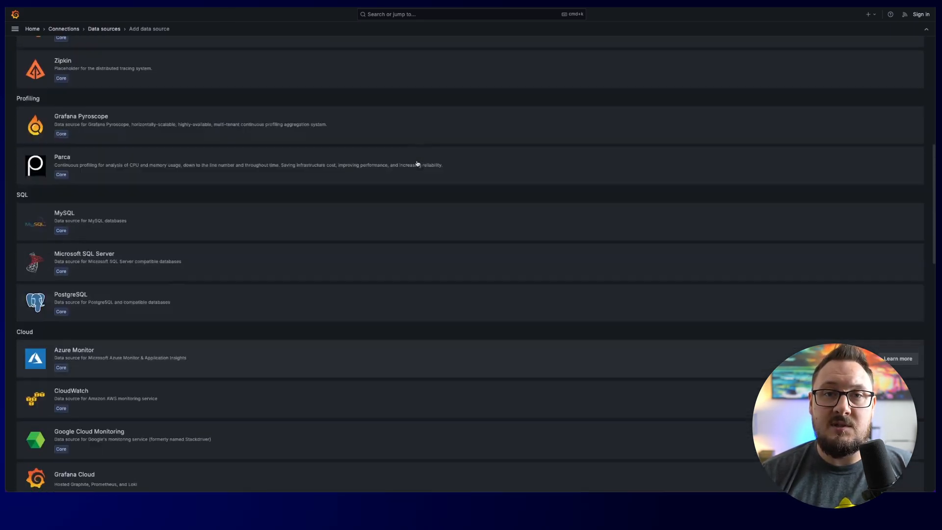
scroll("up", 3)
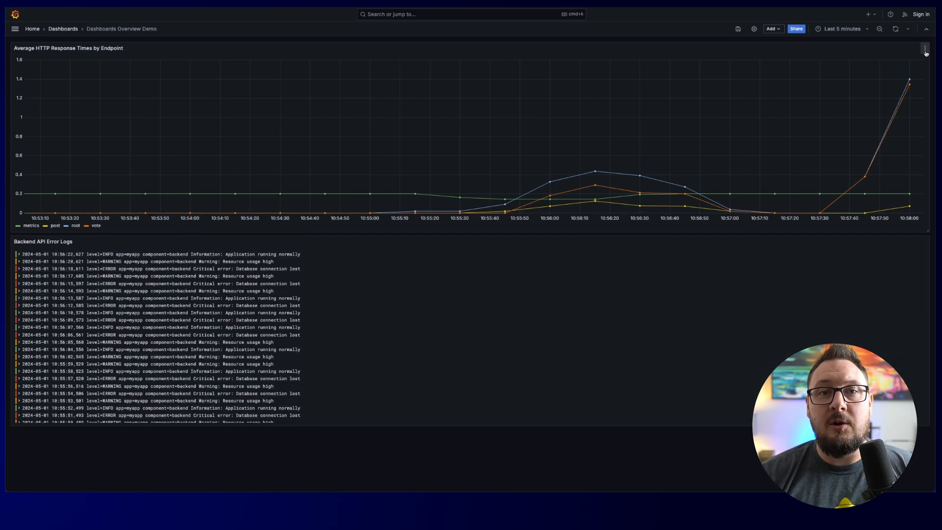
- Edit the response-times panel and add an empty Prometheus query B below query A
left_click(925, 48)
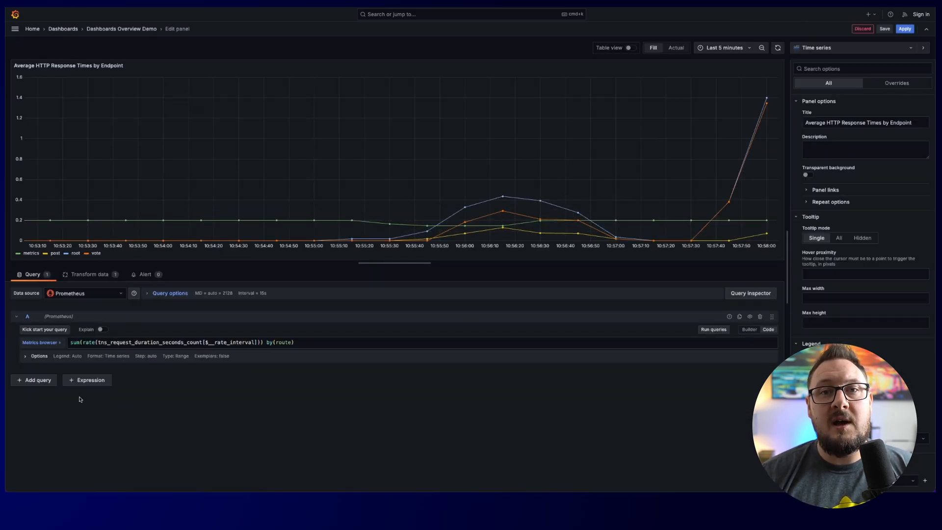
left_click(34, 380)
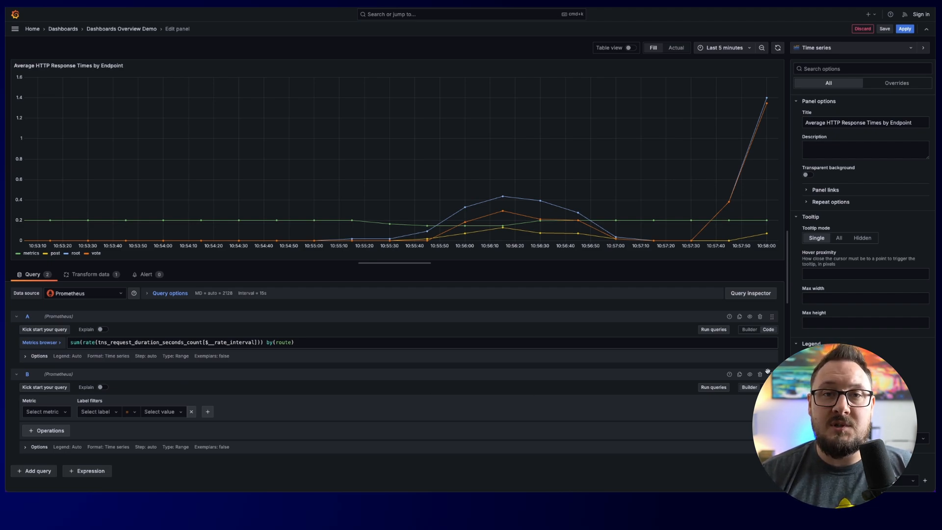
mouse_move(576, 298)
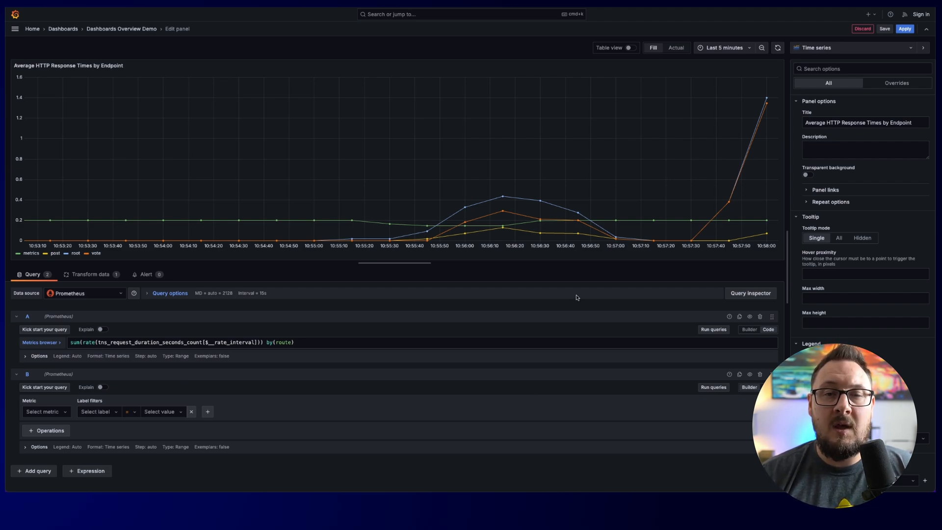
- Exclude the root and vote series via Filter fields by name, then browse more transformations
left_click(90, 274)
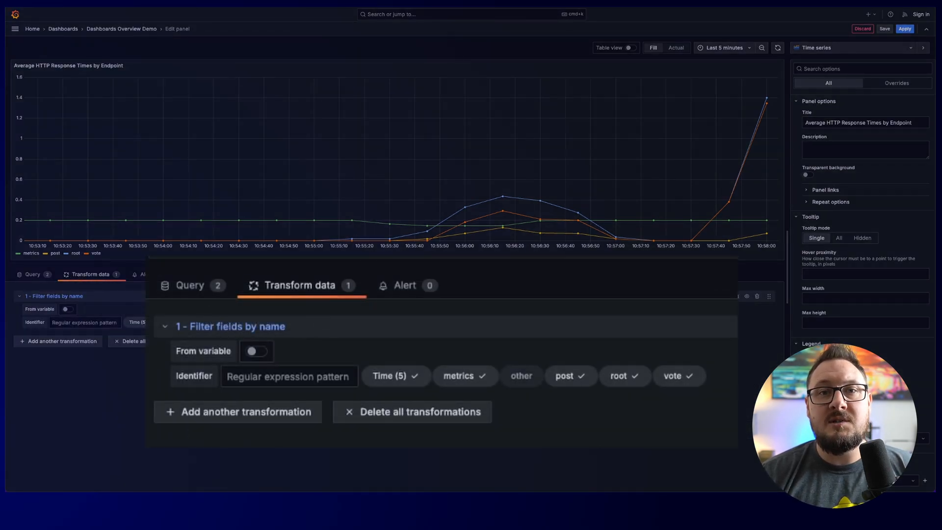
left_click(521, 375)
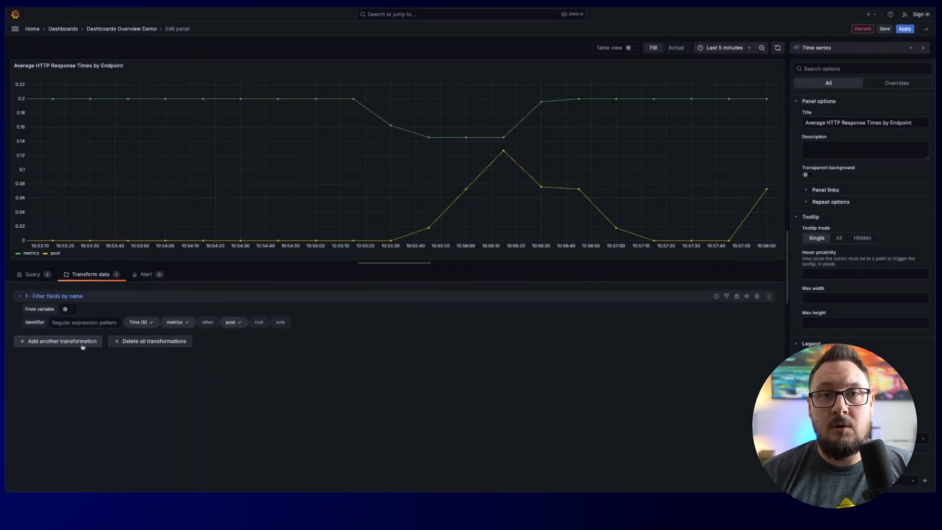
left_click(58, 342)
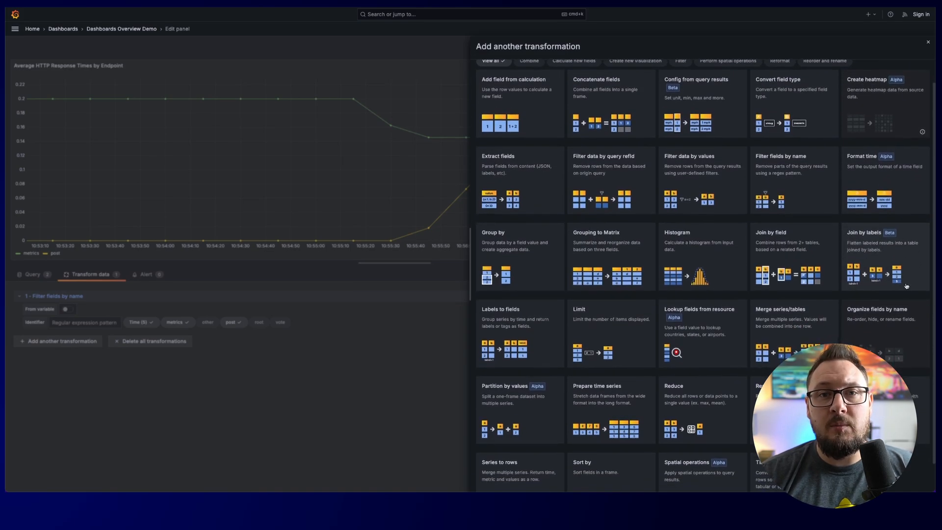
scroll("down", 3)
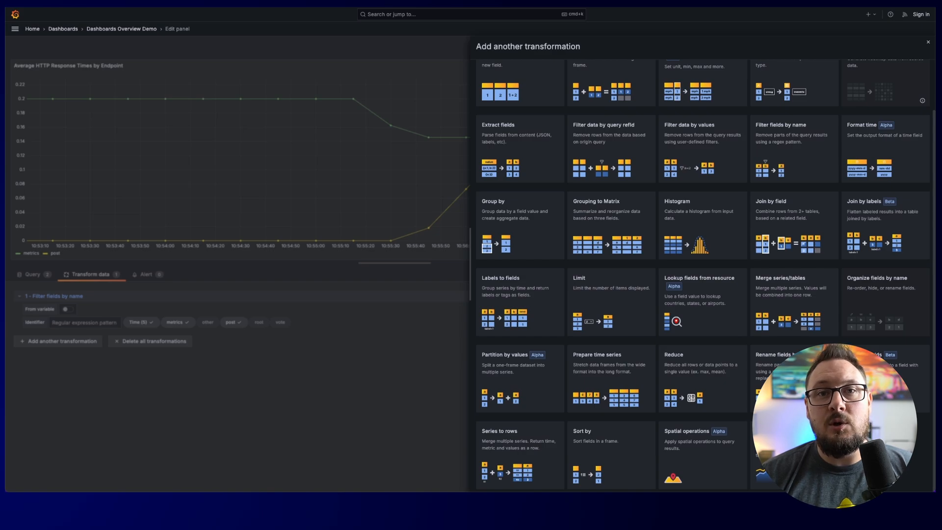
left_click(928, 42)
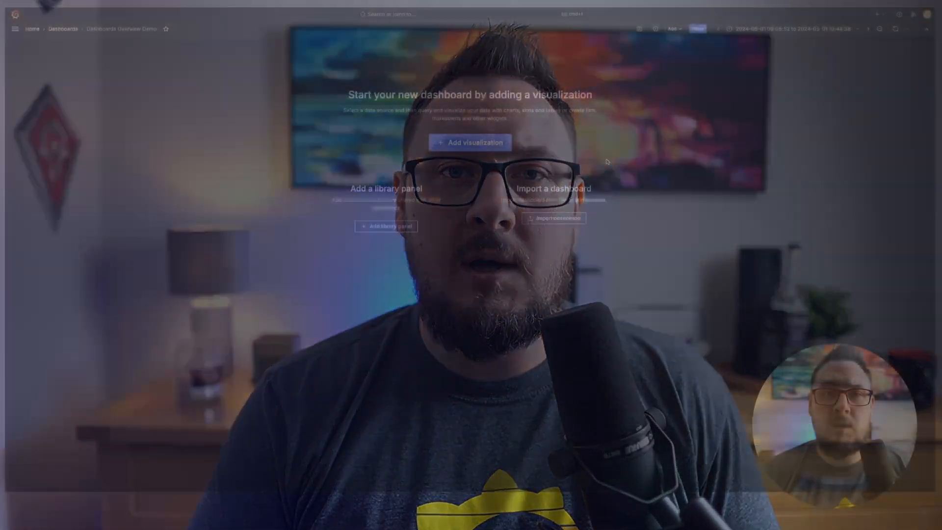
- Add a visualization to the empty dashboard using the prometheus data source
left_click(471, 142)
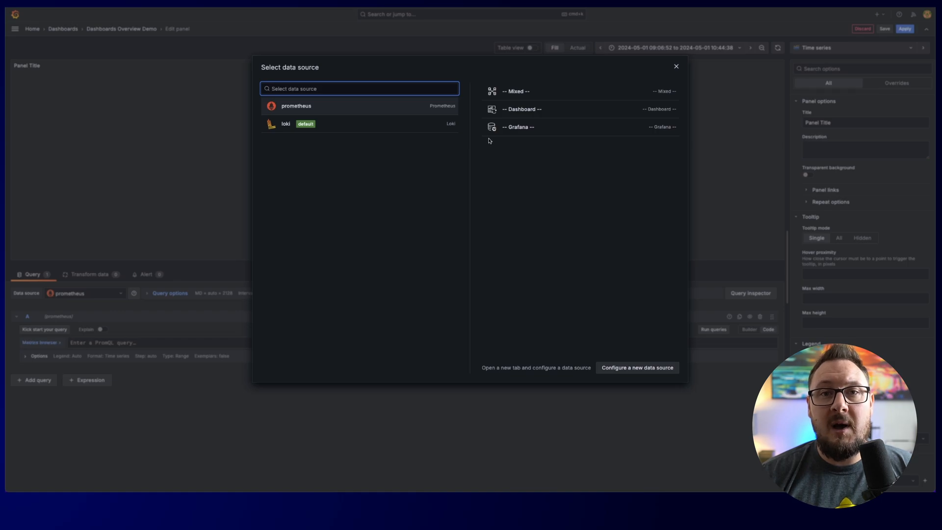
left_click(675, 66)
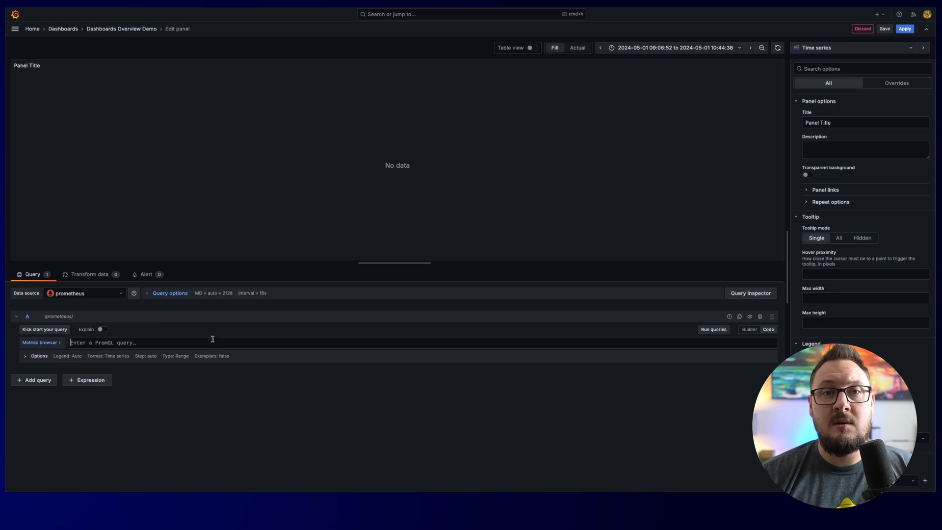
- Enter the averaged node CPU-usage query and name the panel and series CPU Usage
type("100 - avg by(instance) (rate(node_cpu_seconds_total{mode=\"idle\"}[$__rate_interval]) * 100)")
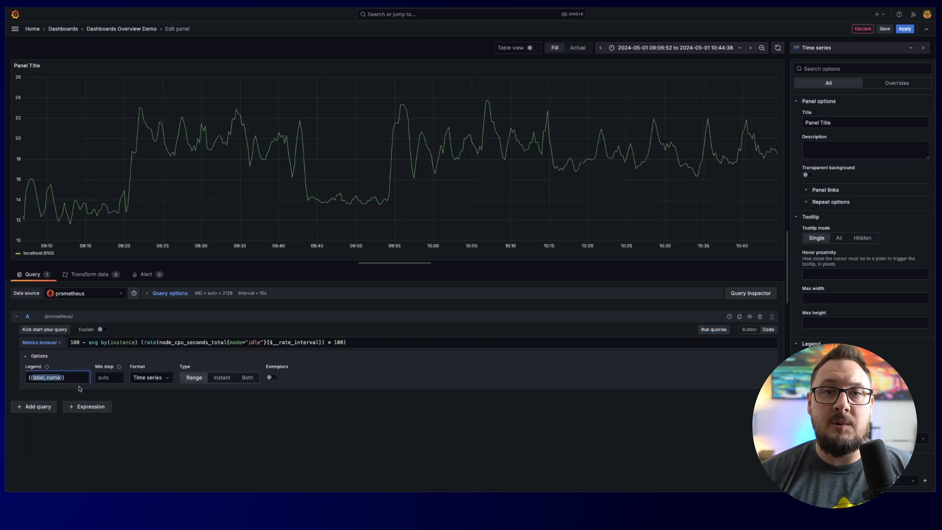
type("CPU")
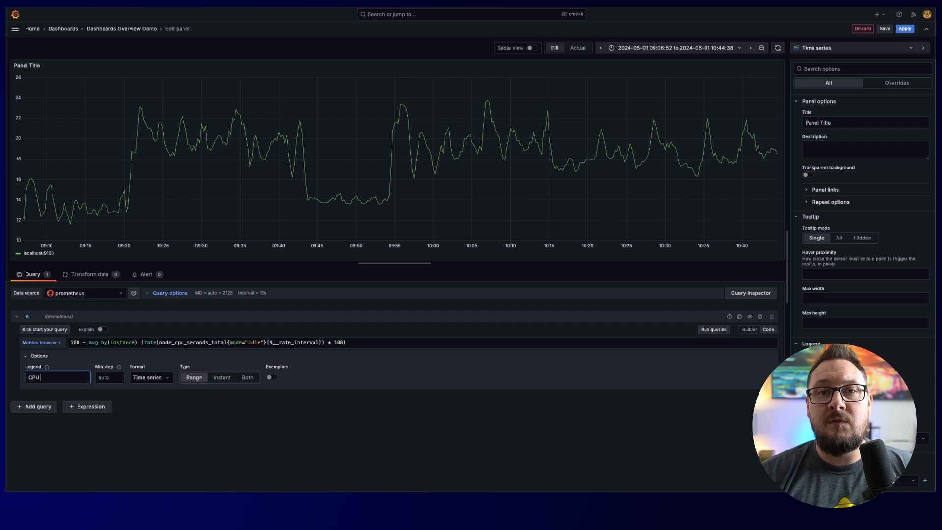
type("Usage")
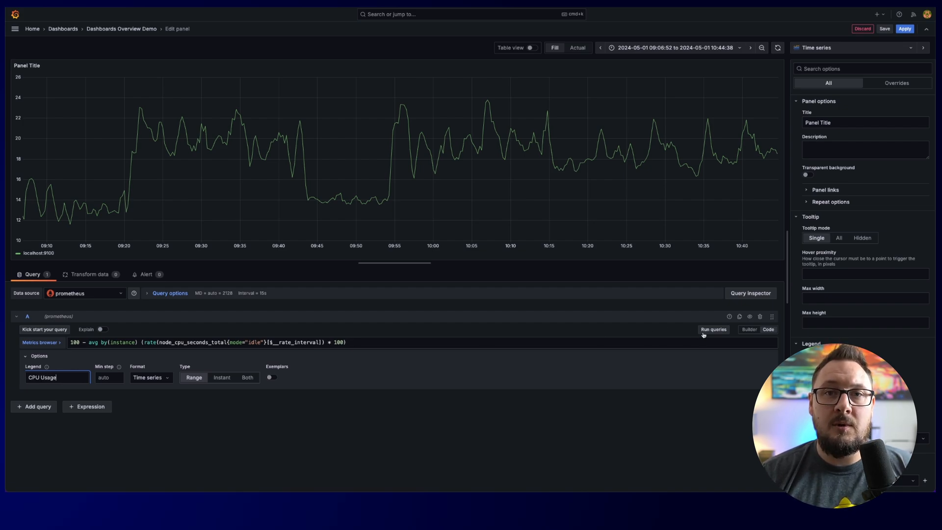
type("CPU Usage")
type("100")
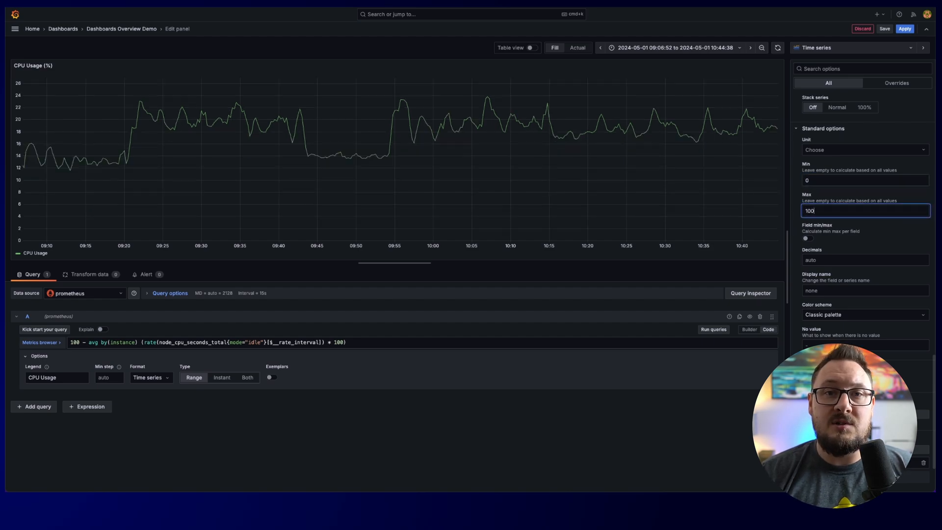
- Set the unit to Percent (0-100) so the axis spans 0–100
type("perc")
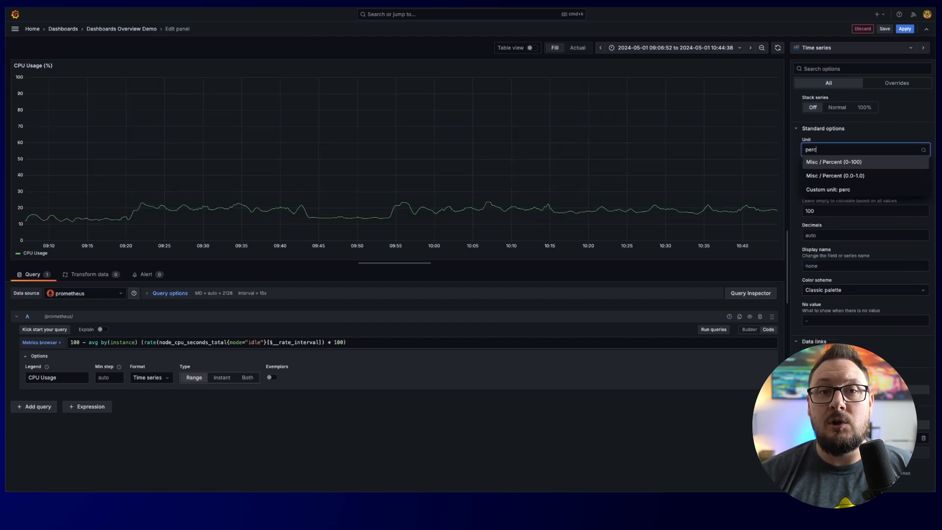
left_click(834, 162)
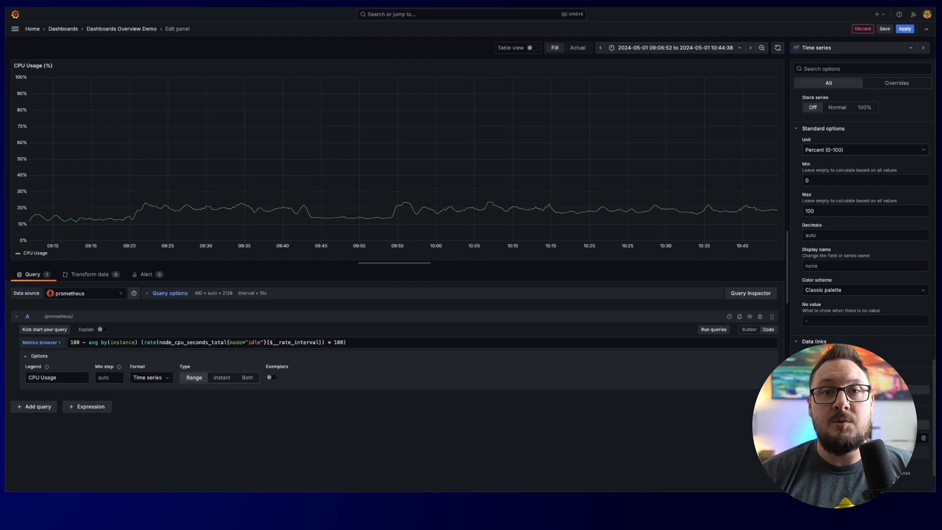
scroll("down", 3)
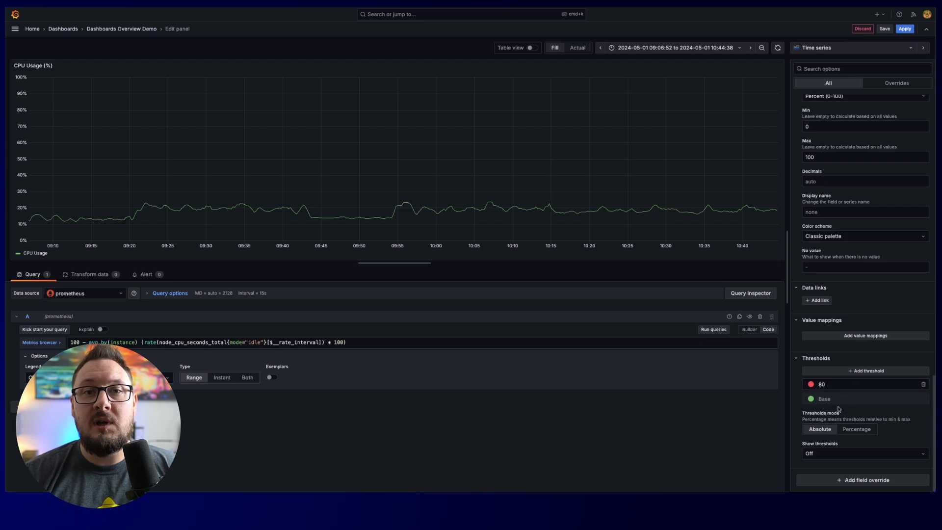
- Display the red 80 threshold as filled regions and dashed lines
left_click(865, 454)
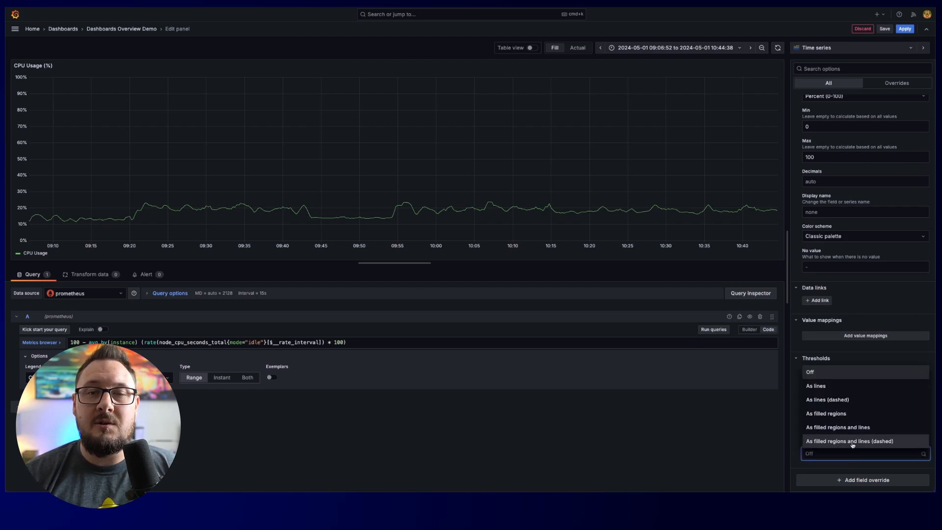
left_click(850, 441)
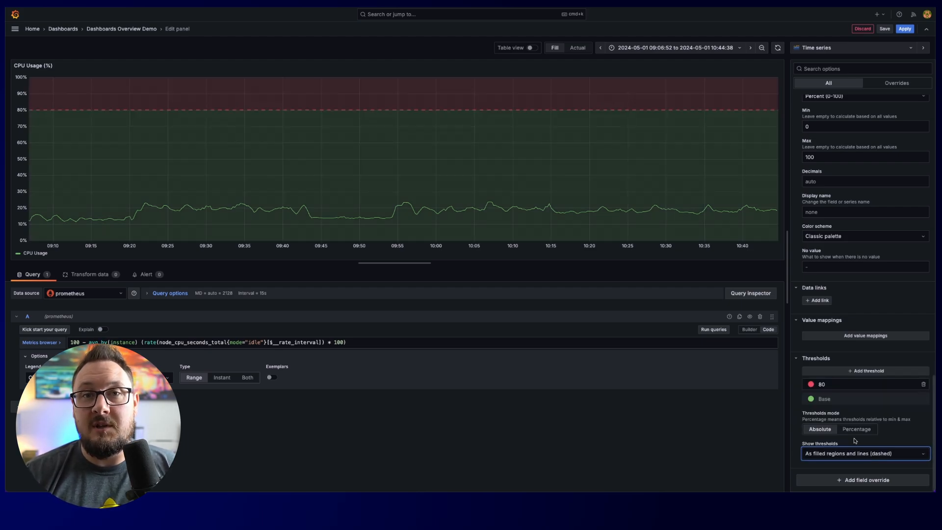
left_click(810, 399)
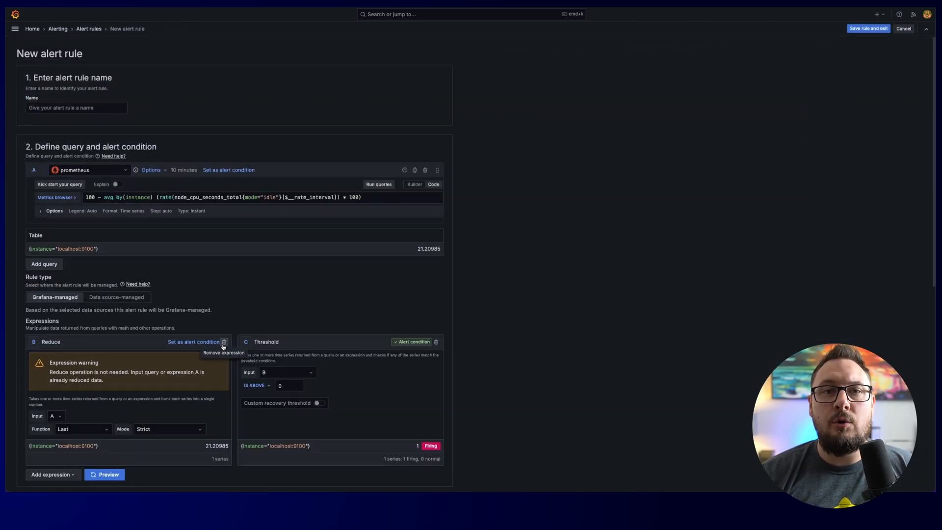
- Delete the Reduce expression and enter a new evaluation group named Example
left_click(223, 342)
type("Example")
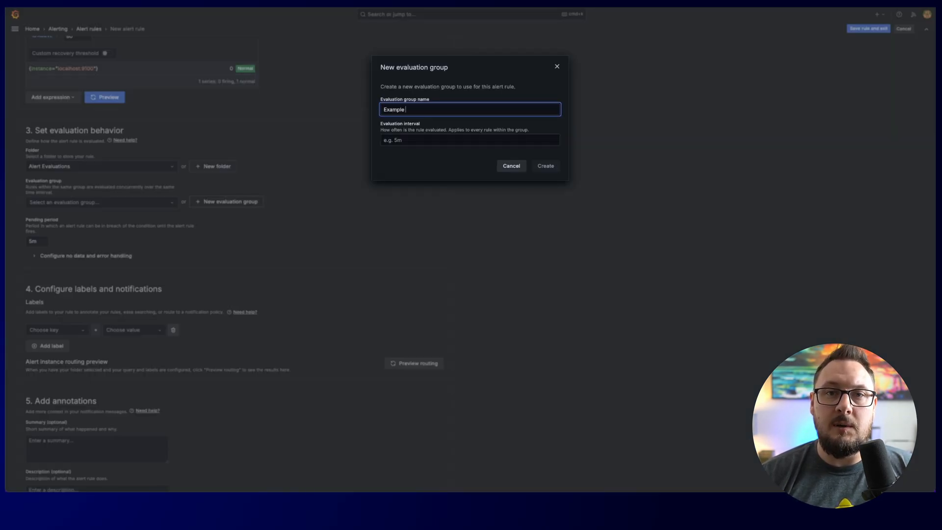
left_click(545, 165)
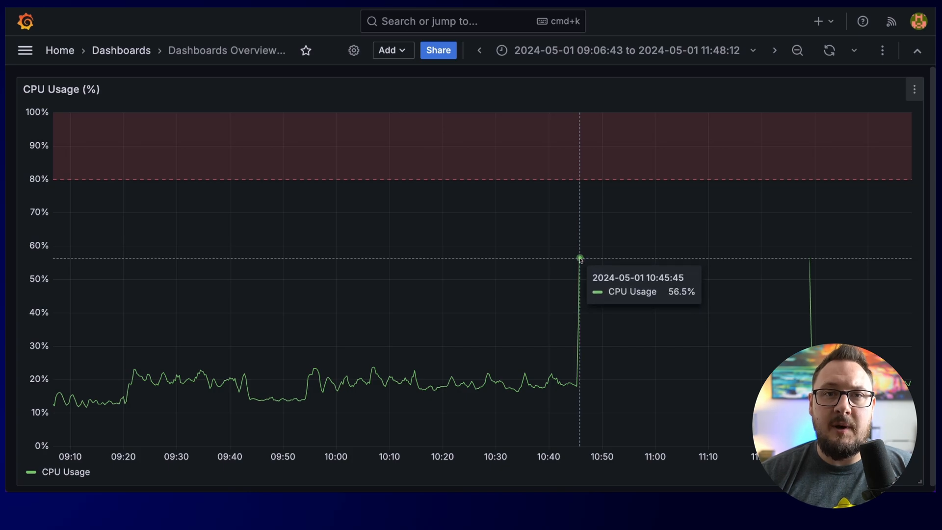
- Annotate the 10:45 CPU spike with a 'Server sh…' description and save it
left_click(578, 255)
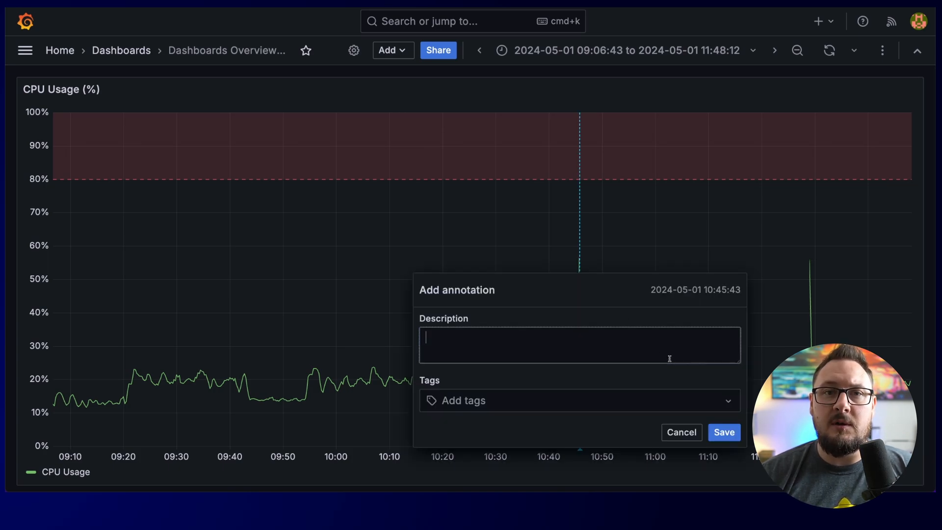
type("Server sh")
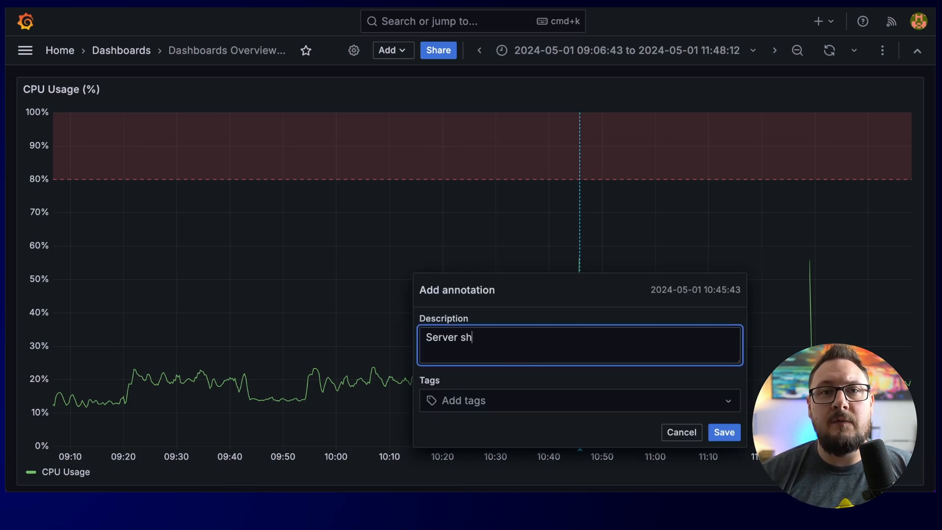
left_click(723, 432)
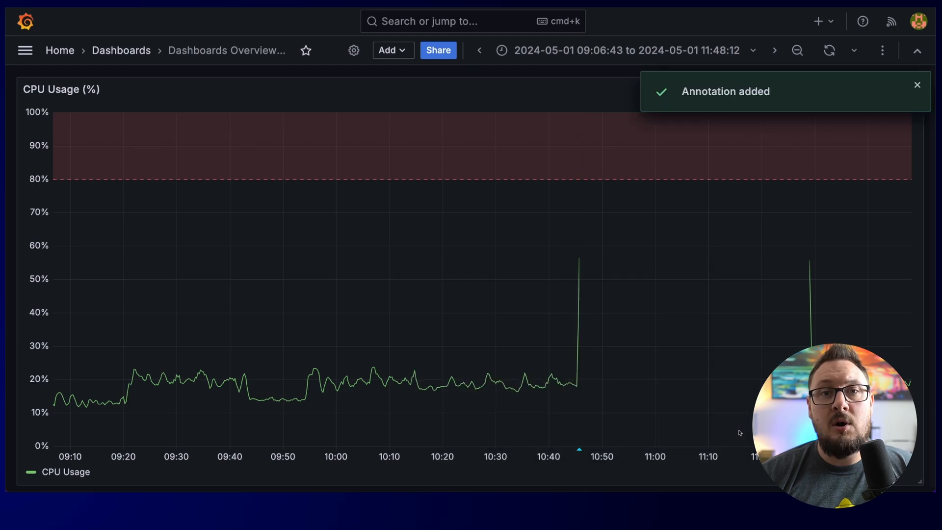
mouse_move(811, 270)
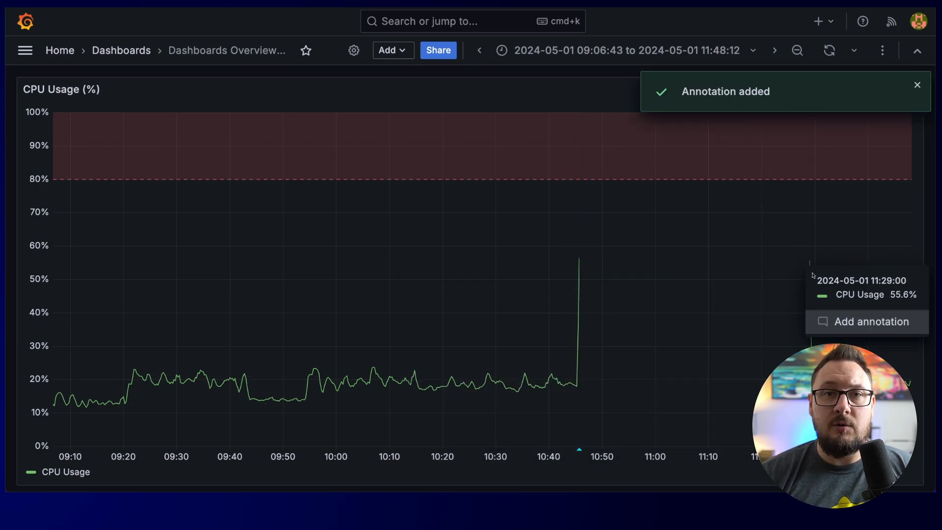
type("Server")
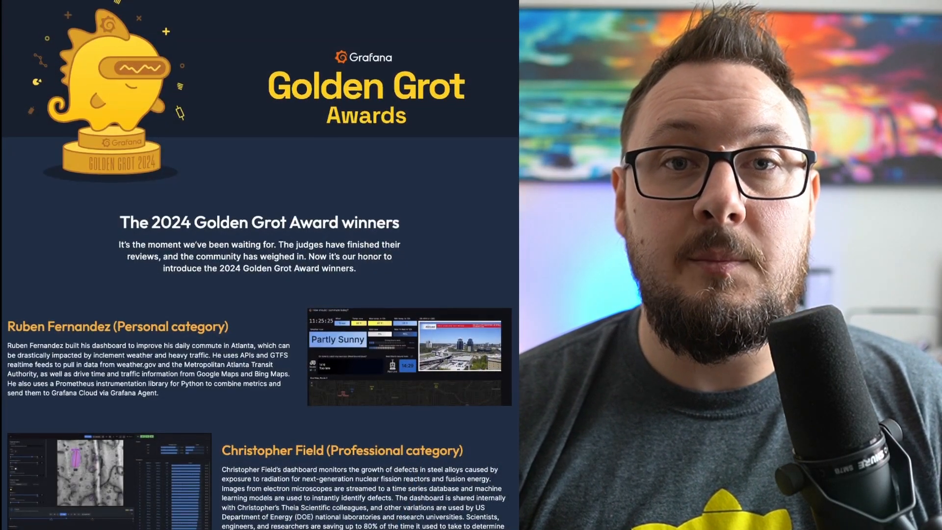
- Scroll to the How it works steps and Personal and Professional award categories
scroll("down", 3)
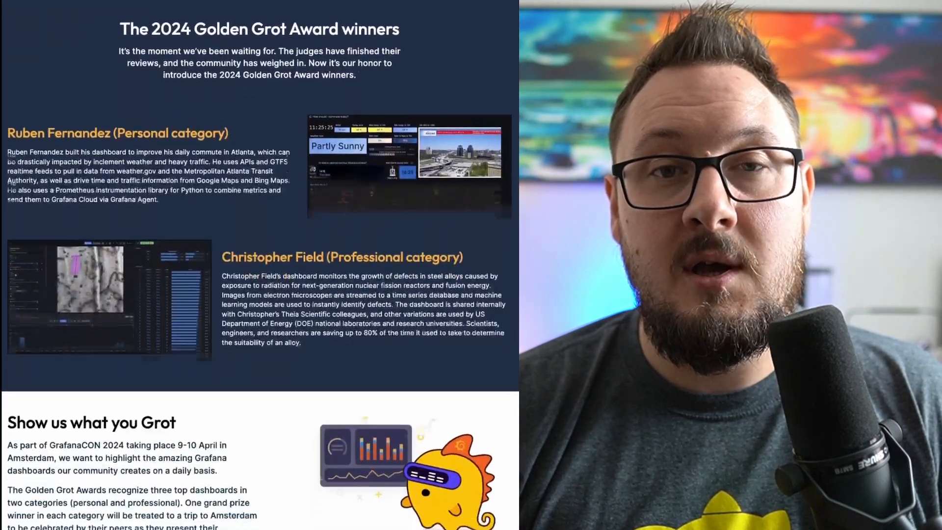
scroll("down", 3)
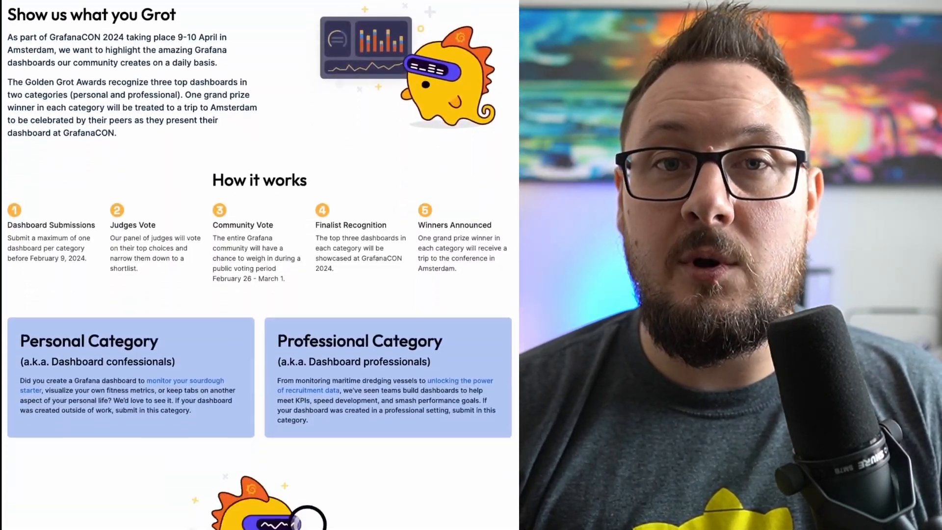